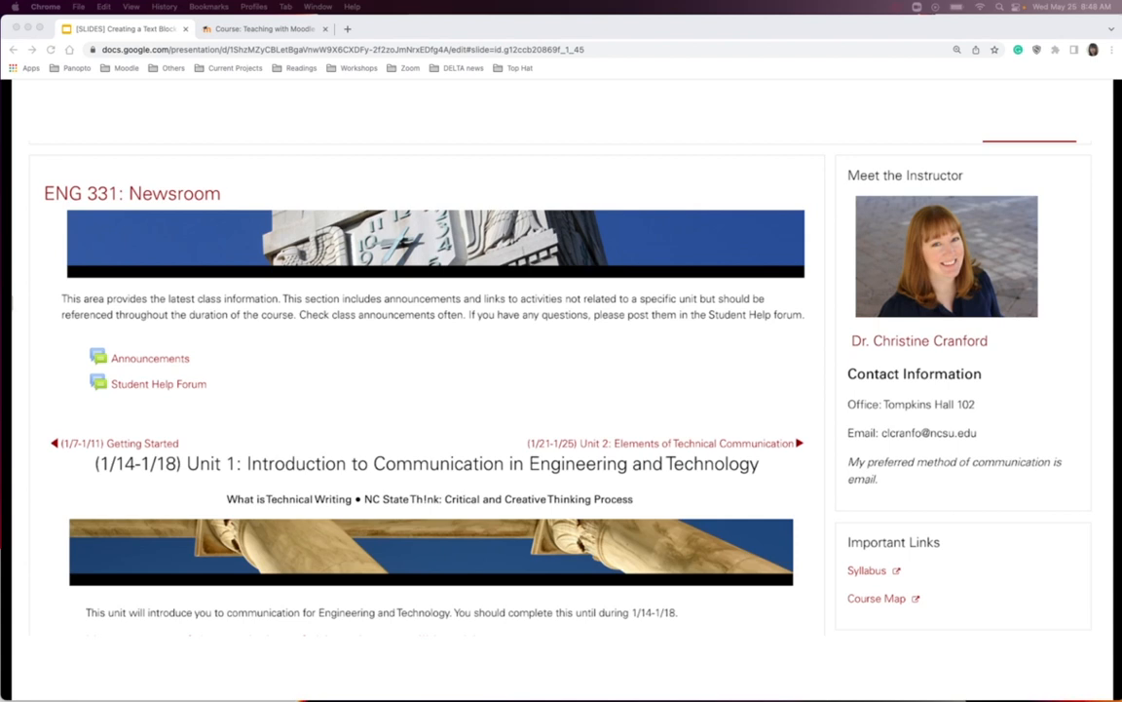
# - Switch from the Google Slides example to the Moodle course browser tab
pyautogui.click(263, 29)
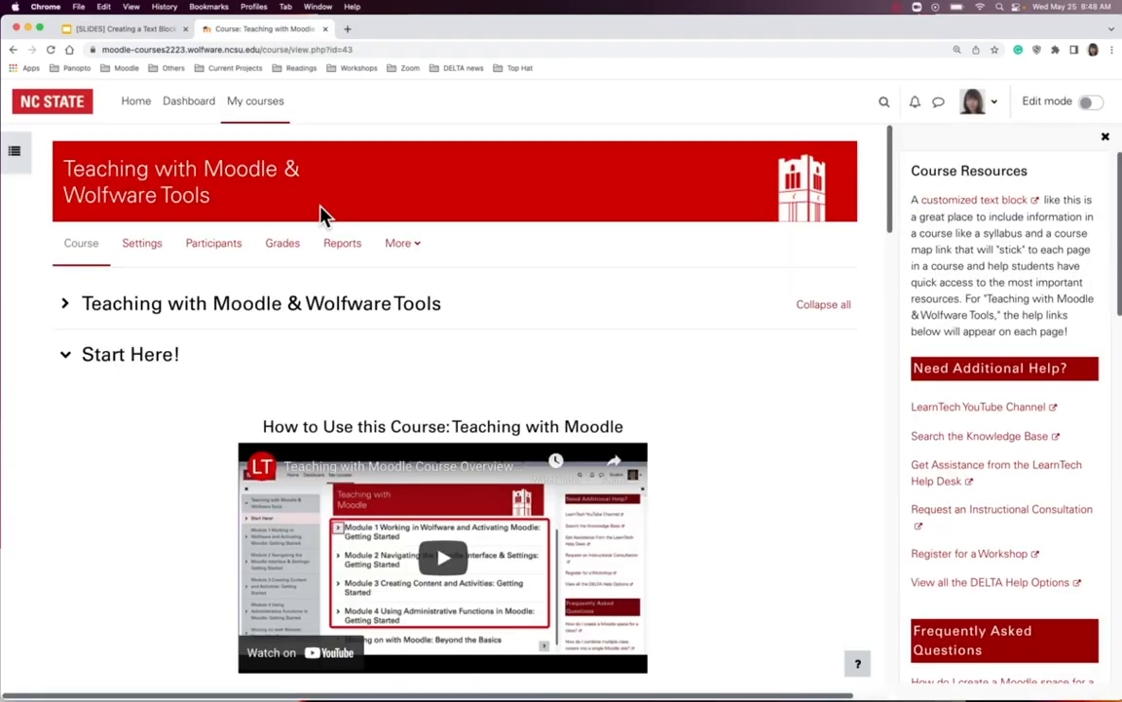
pyautogui.moveTo(1087, 121)
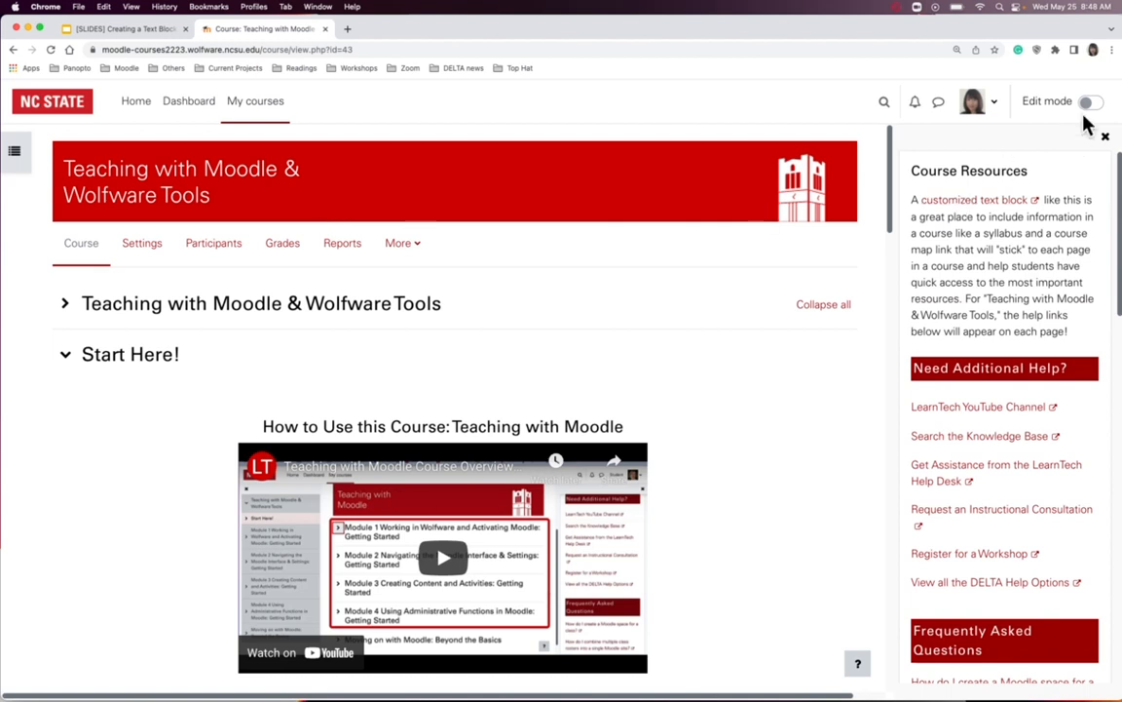
# - Turn on Edit mode and browse the Add a block list in the block drawer
pyautogui.click(1088, 101)
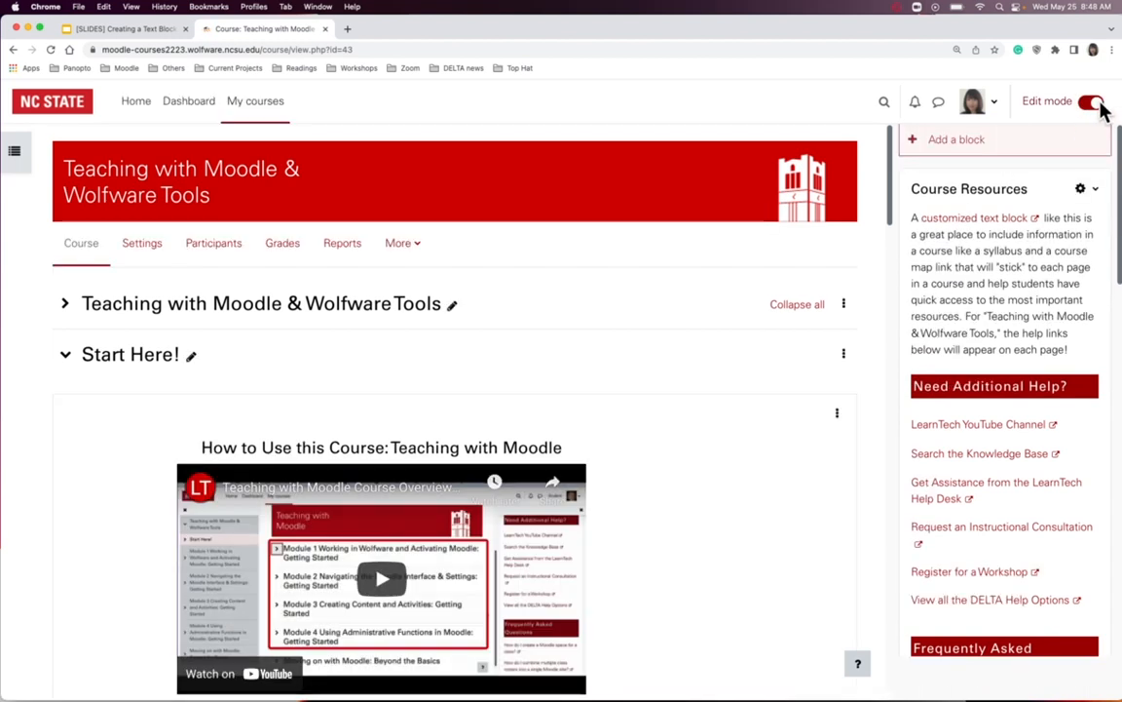
pyautogui.click(1089, 102)
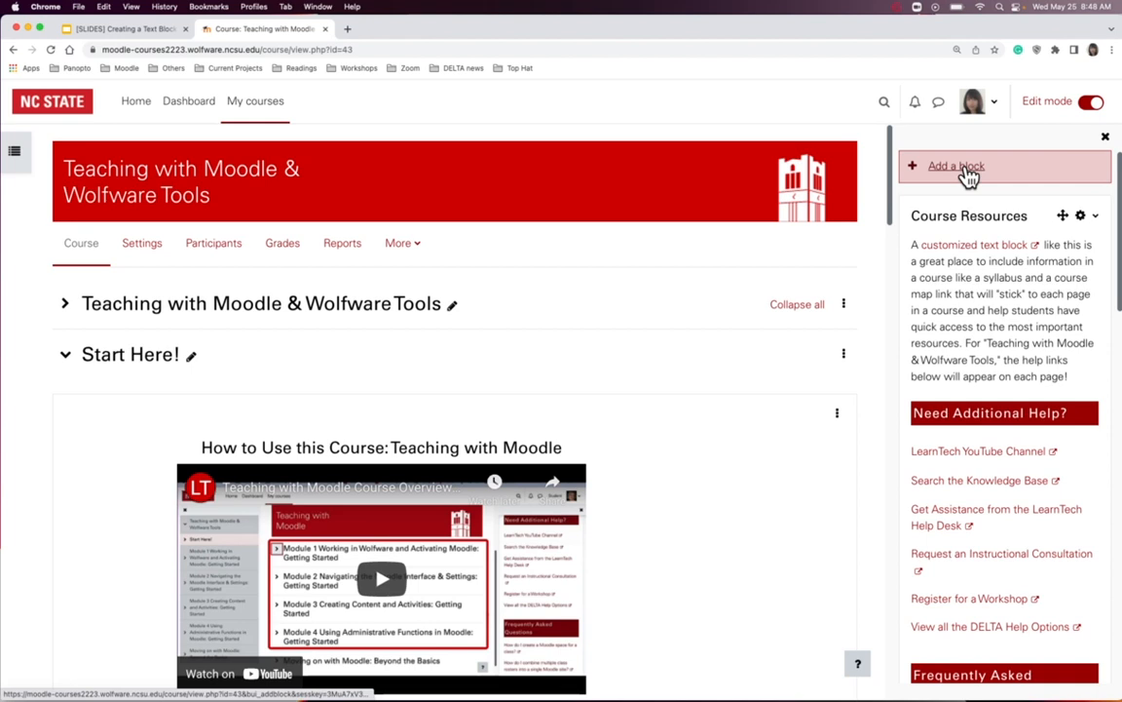
pyautogui.click(955, 166)
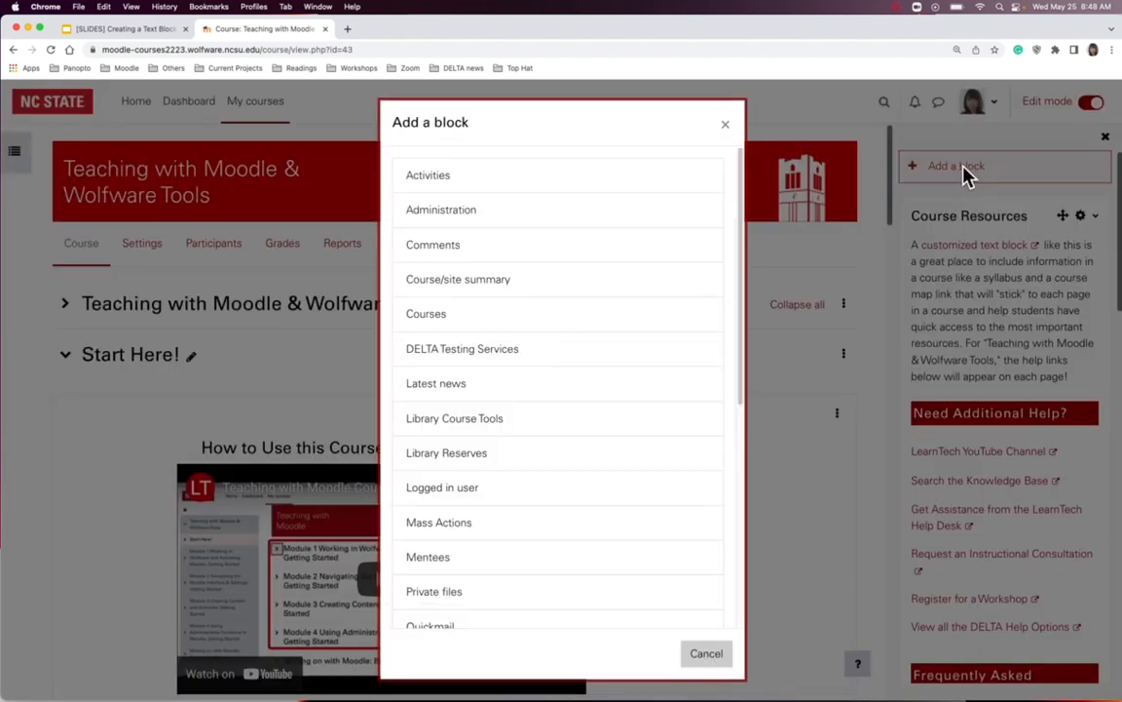
pyautogui.moveTo(733, 246)
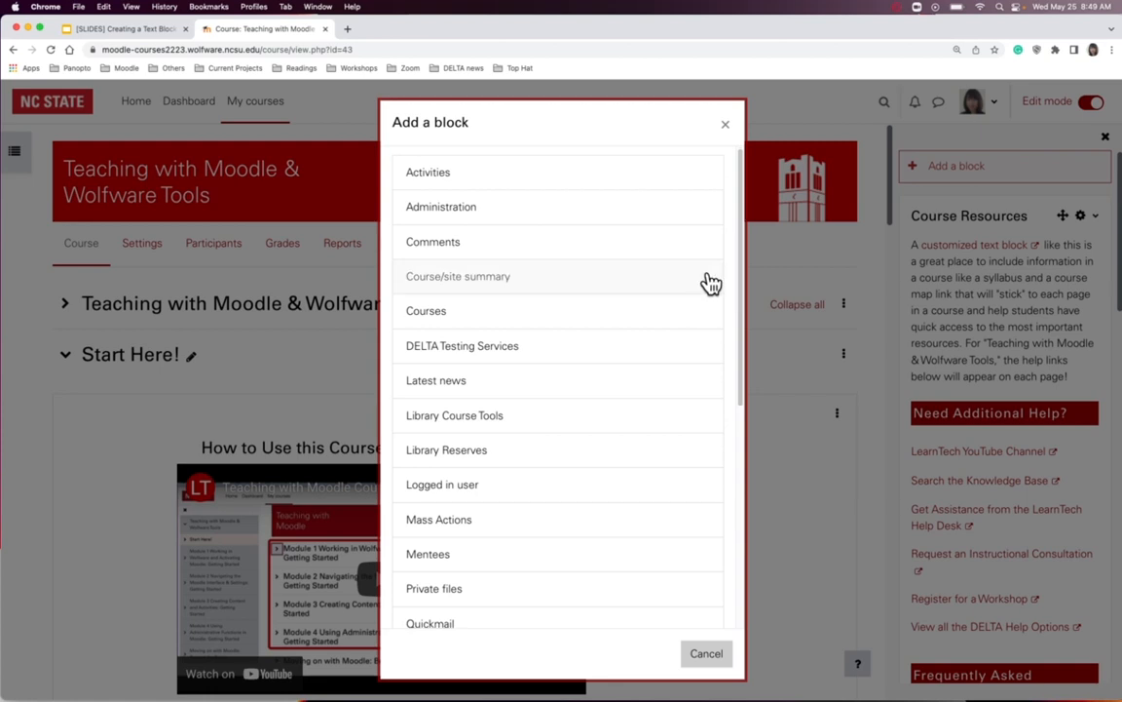
pyautogui.scroll(-3)
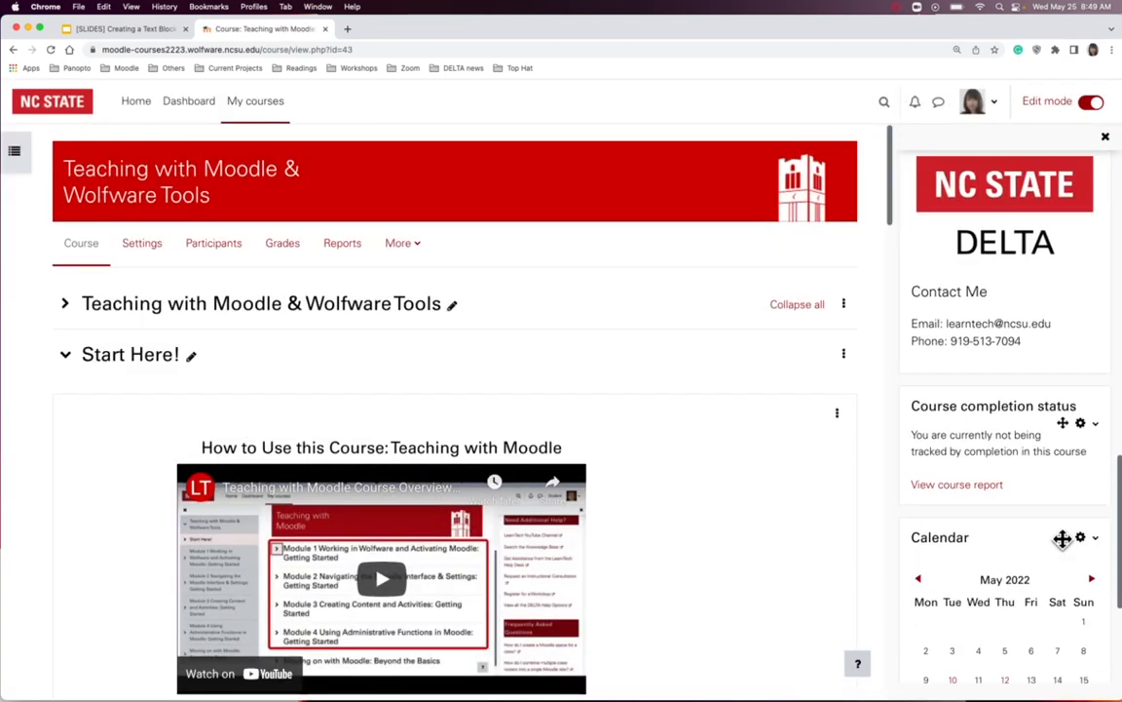
pyautogui.scroll(-3)
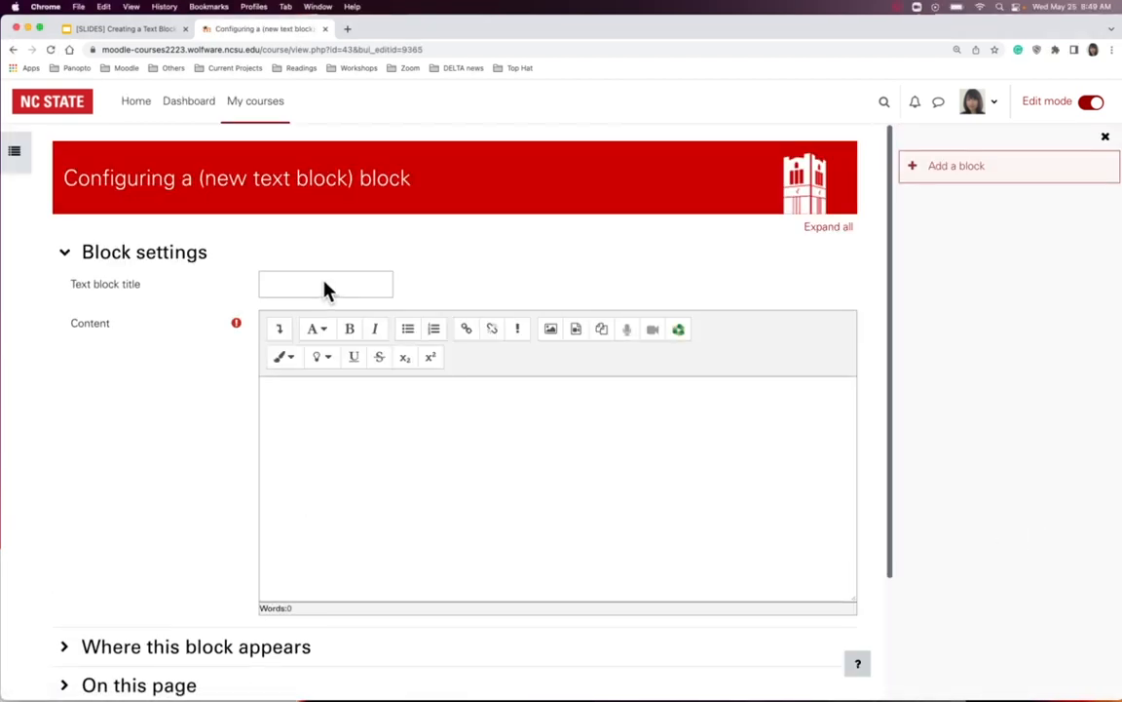
# - Title the new text block 'Meet the Instructor' and start inserting an image into its content
pyautogui.write('Meet the Instructor')
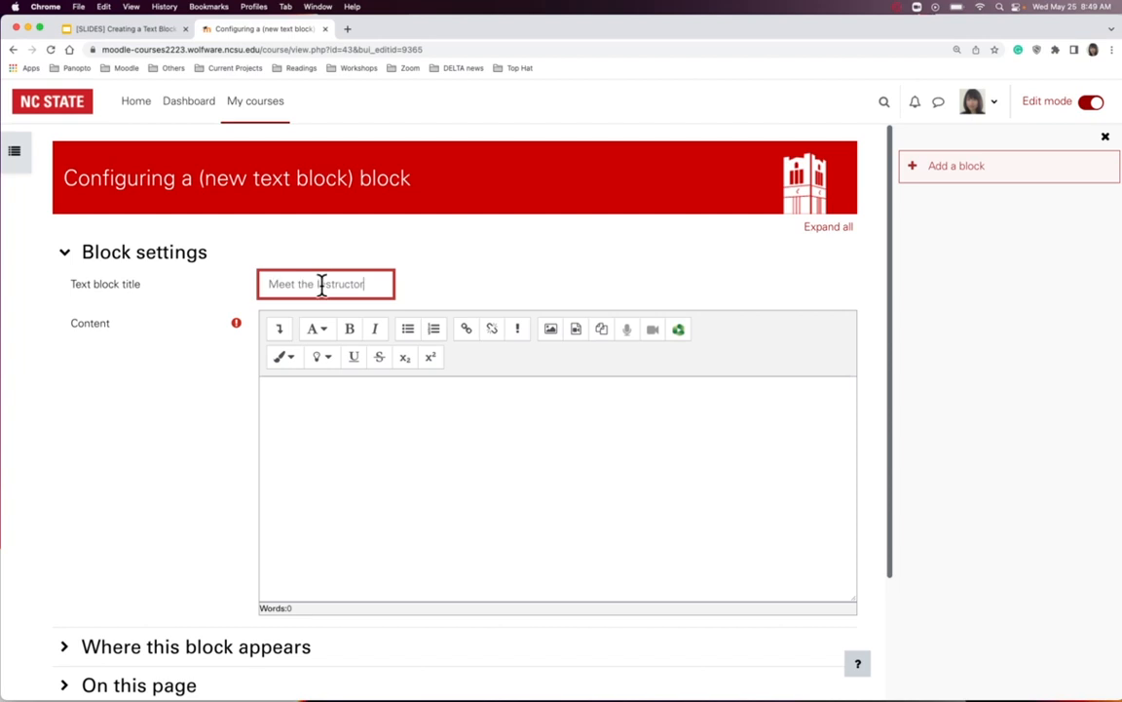
pyautogui.click(557, 487)
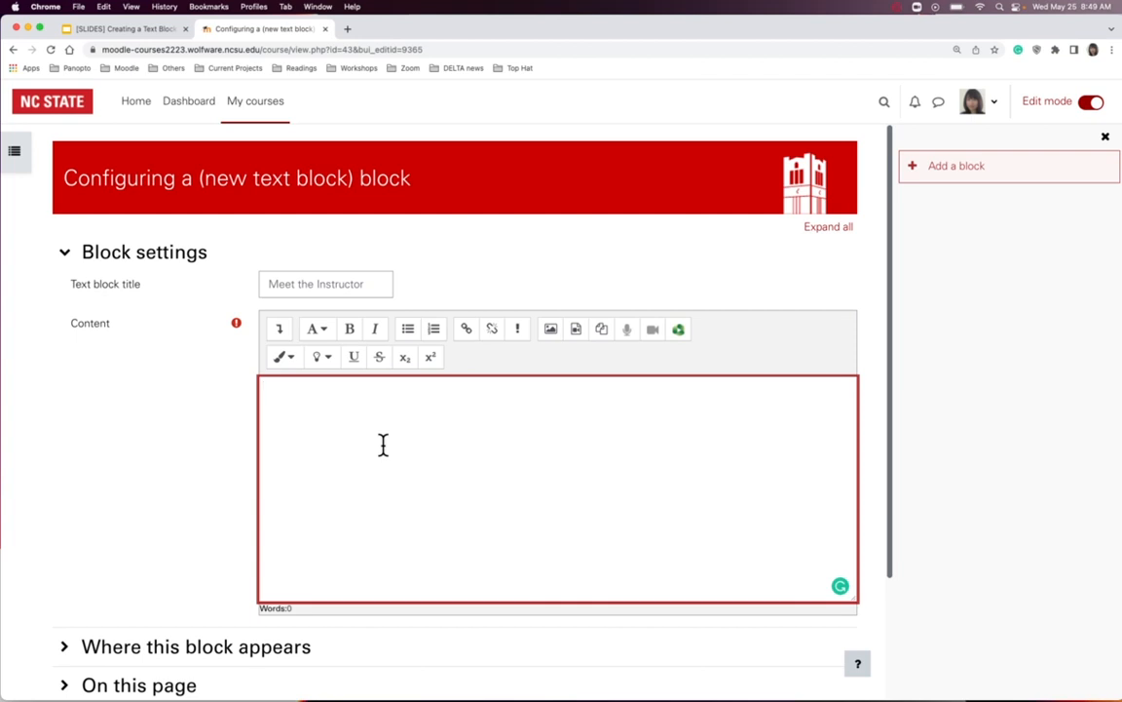
pyautogui.click(550, 327)
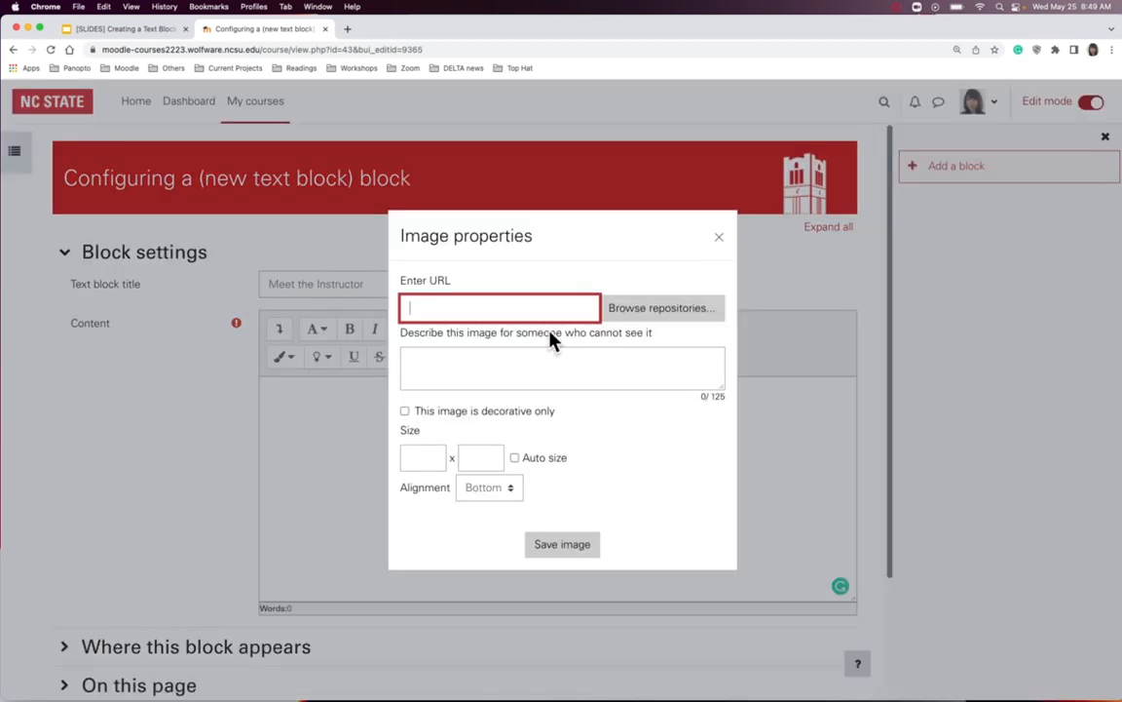
pyautogui.click(661, 308)
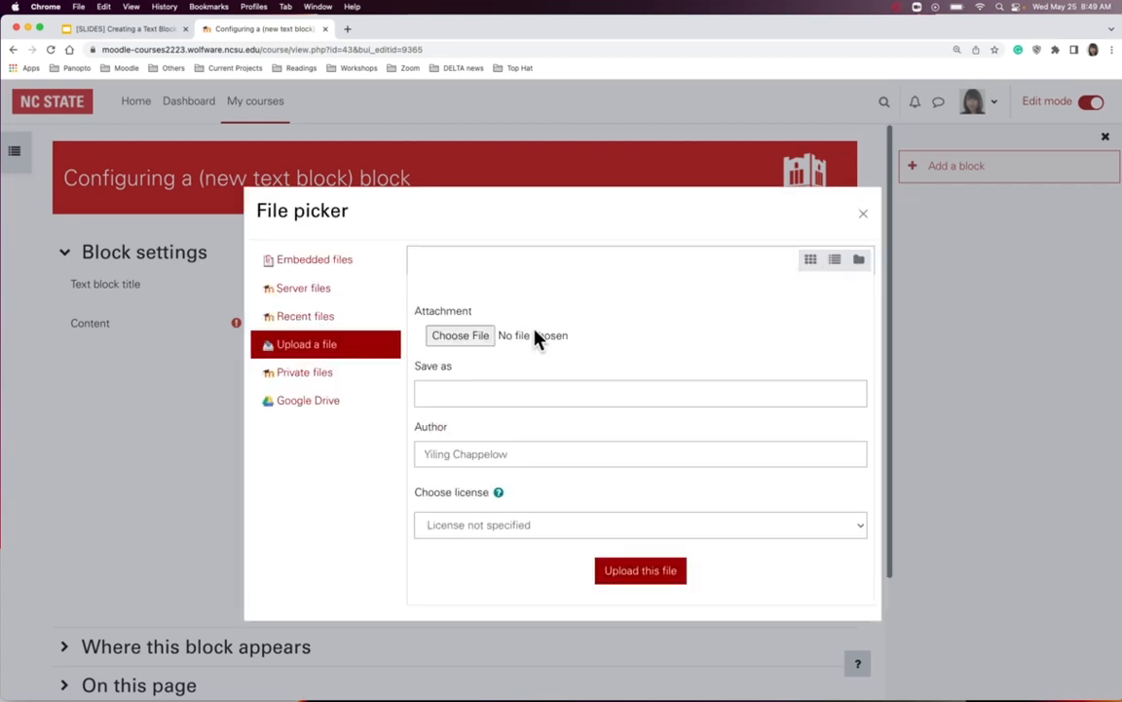
pyautogui.click(460, 335)
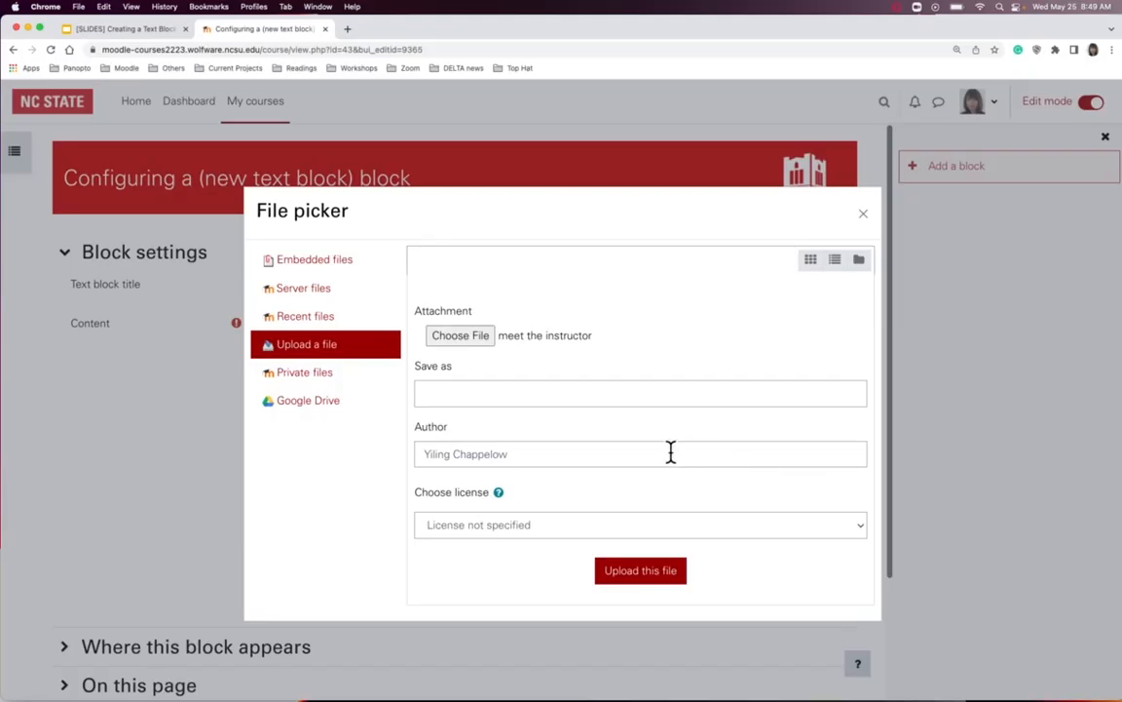
pyautogui.click(639, 569)
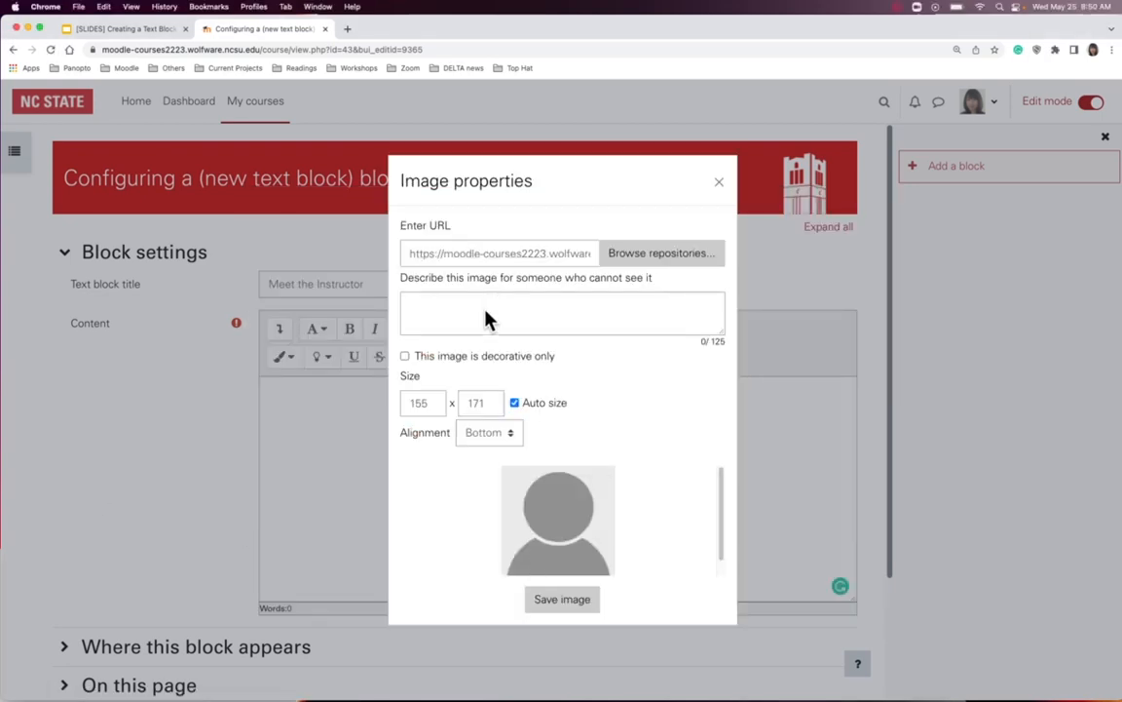
pyautogui.write('Photo of Mary Green')
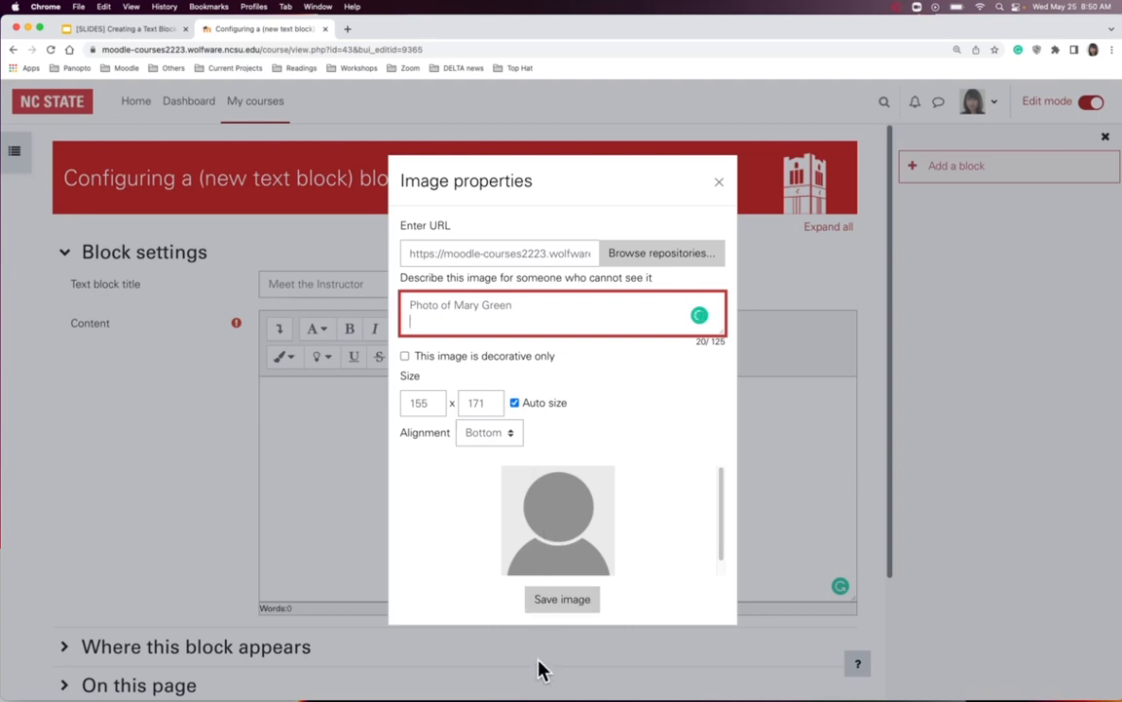
pyautogui.click(561, 598)
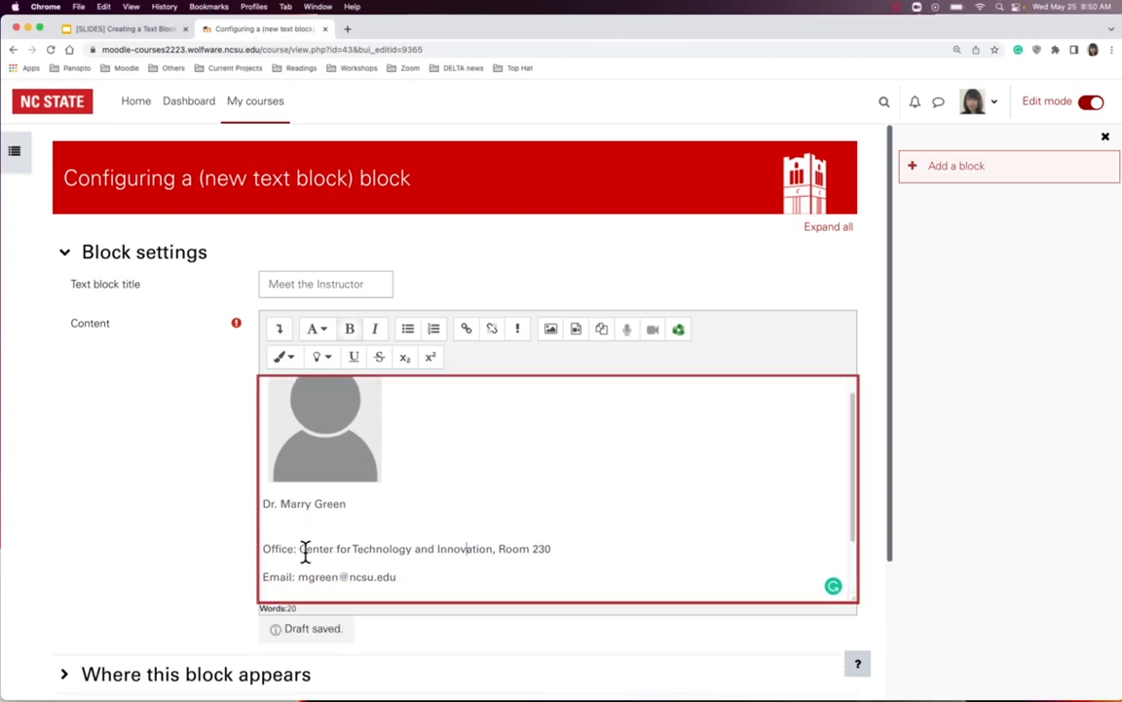
# - Make the office location text a link to the Center for Technology and Innovation
pyautogui.moveTo(302, 549); pyautogui.dragTo(549, 550)
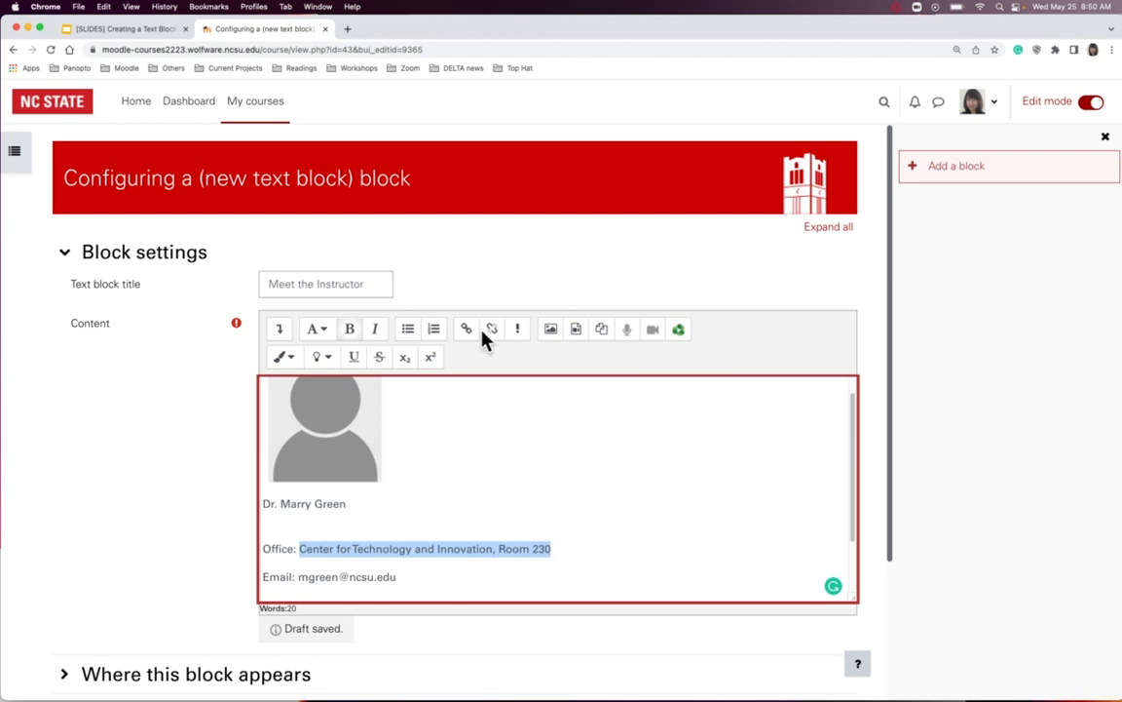
pyautogui.click(465, 328)
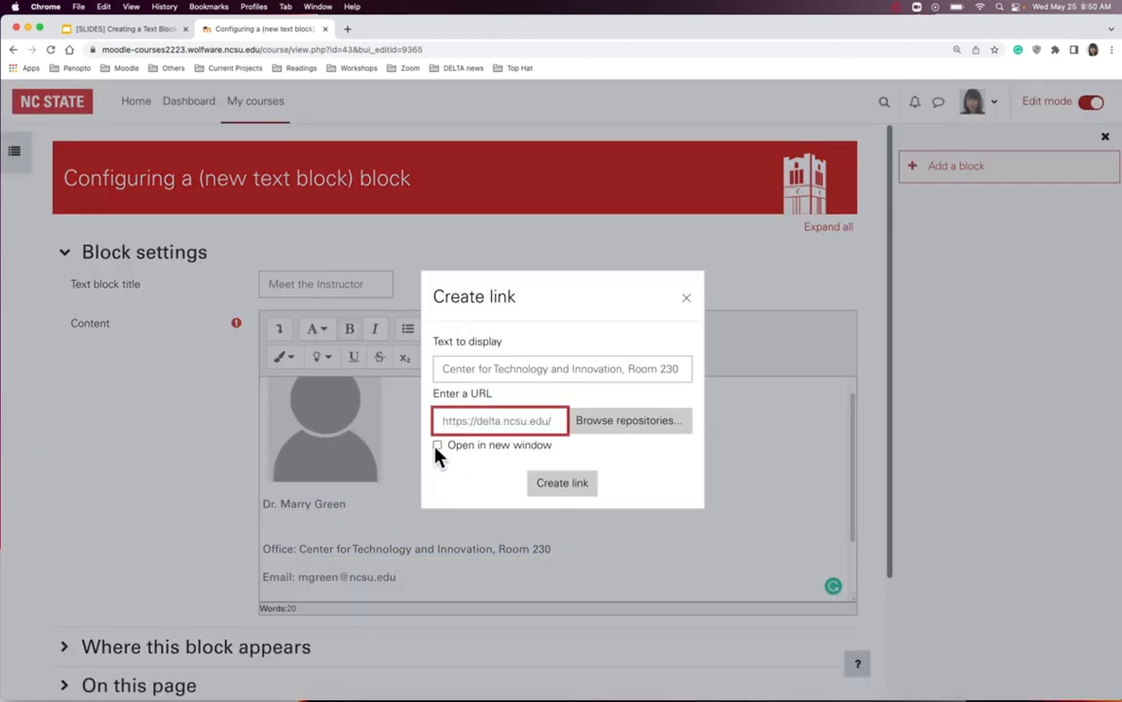
pyautogui.click(562, 483)
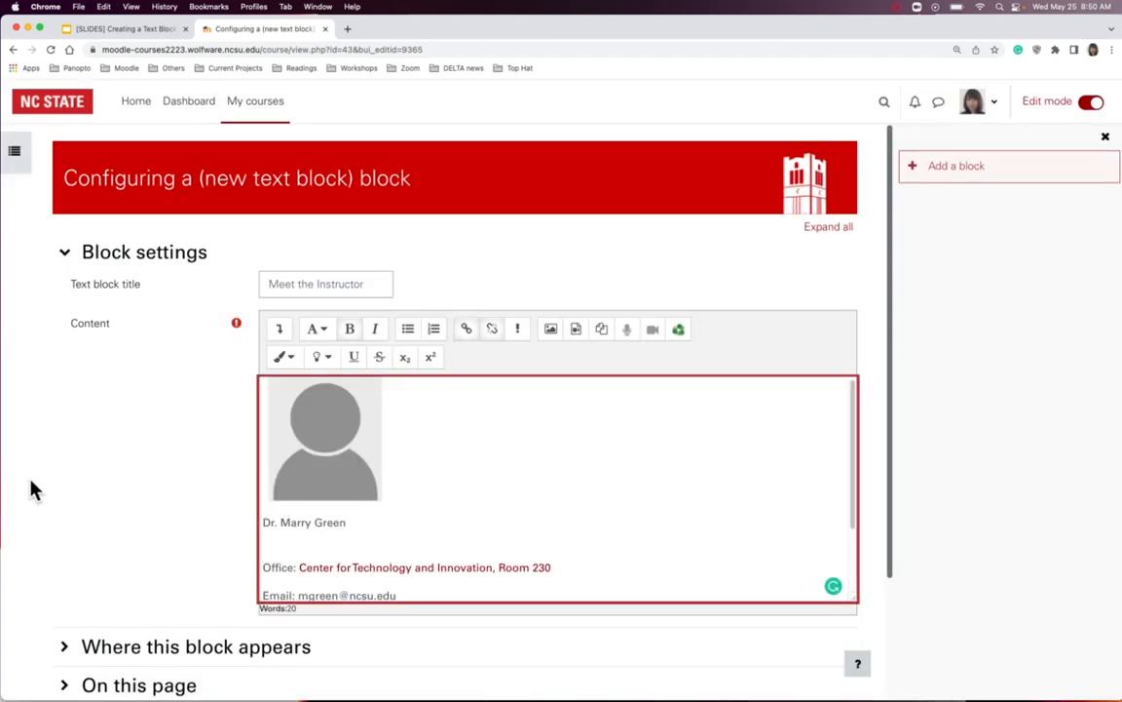
# - Review Where this block appears page types and save the Meet the Instructor block
pyautogui.scroll(-3)
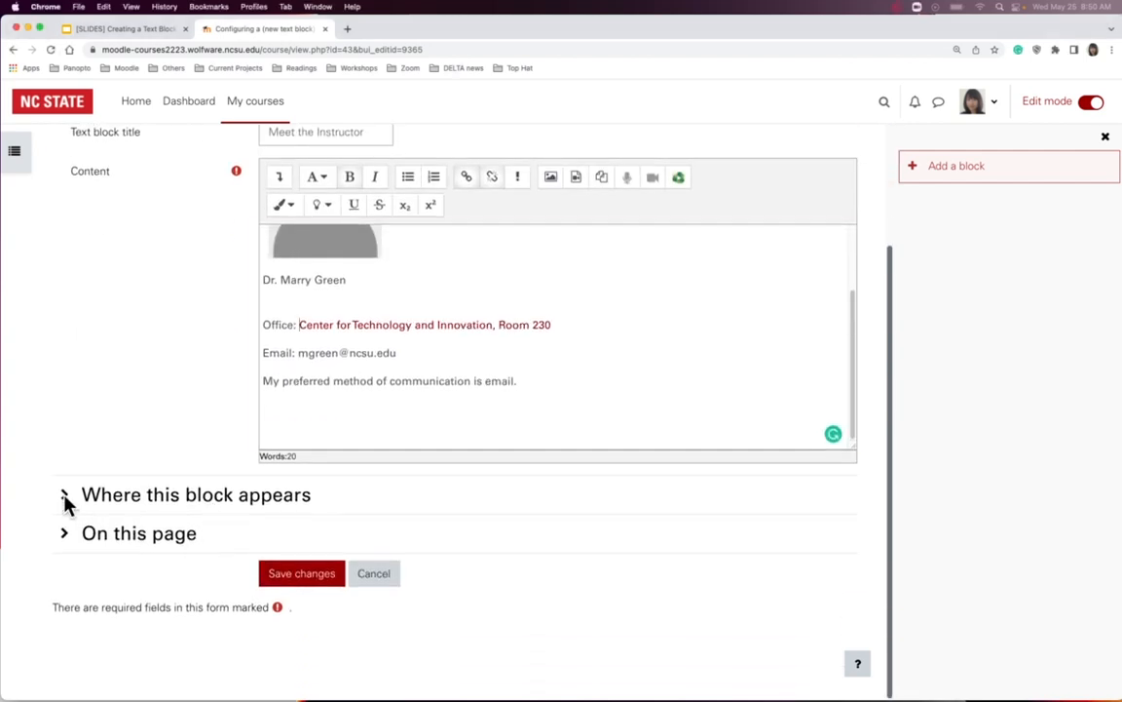
pyautogui.click(64, 495)
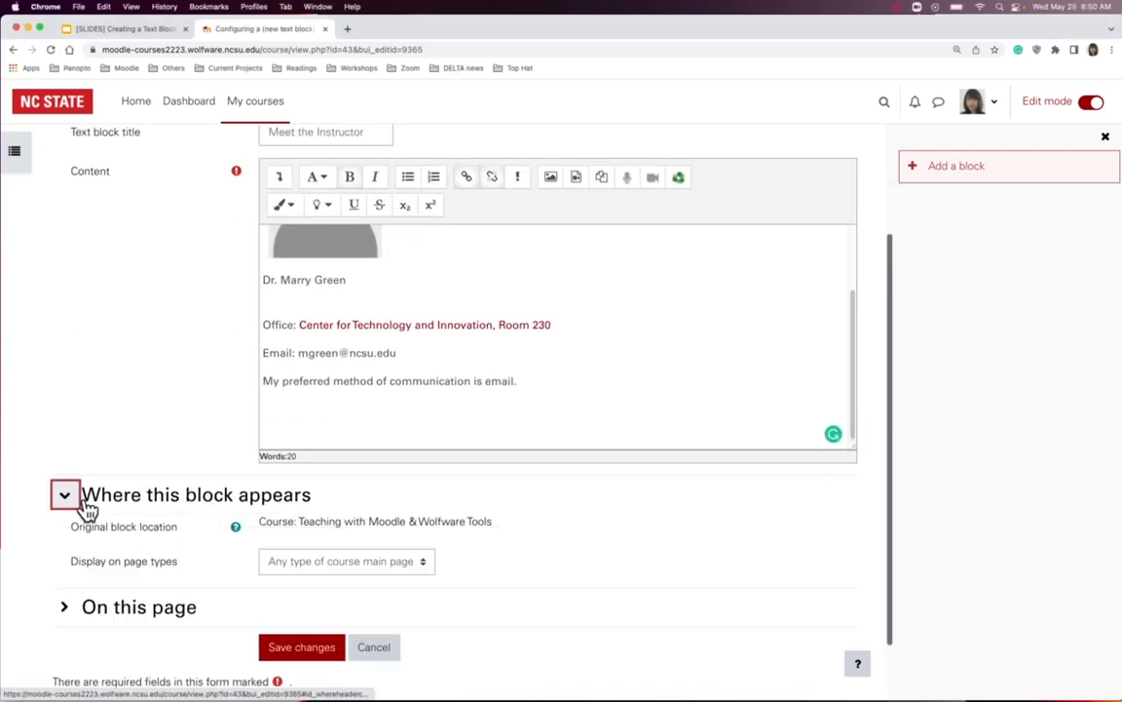
pyautogui.click(347, 561)
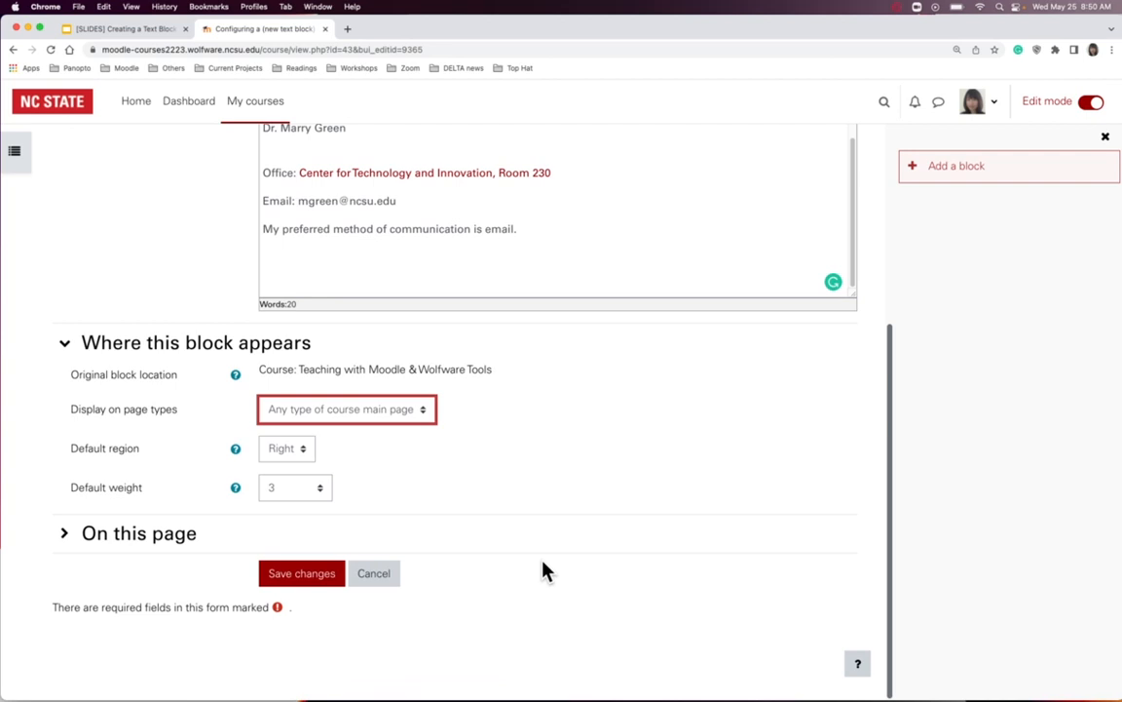
pyautogui.click(301, 573)
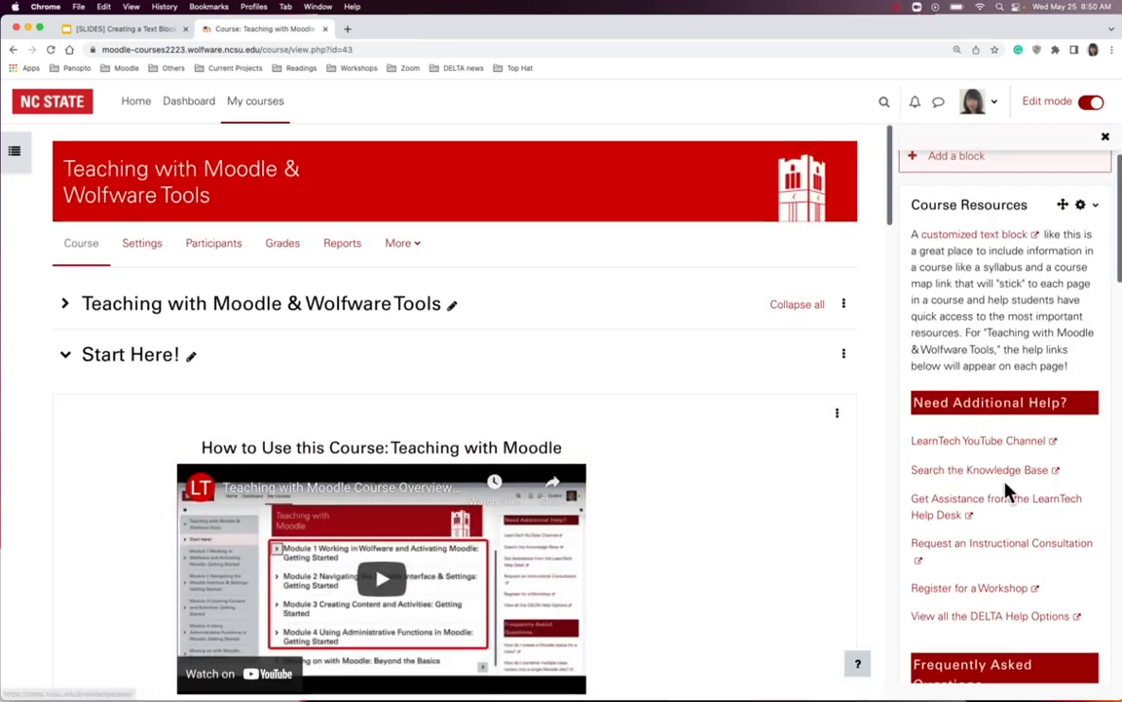
# - Scroll the drawer to the finished block, then return to the closing help-desk slide
pyautogui.scroll(-3)
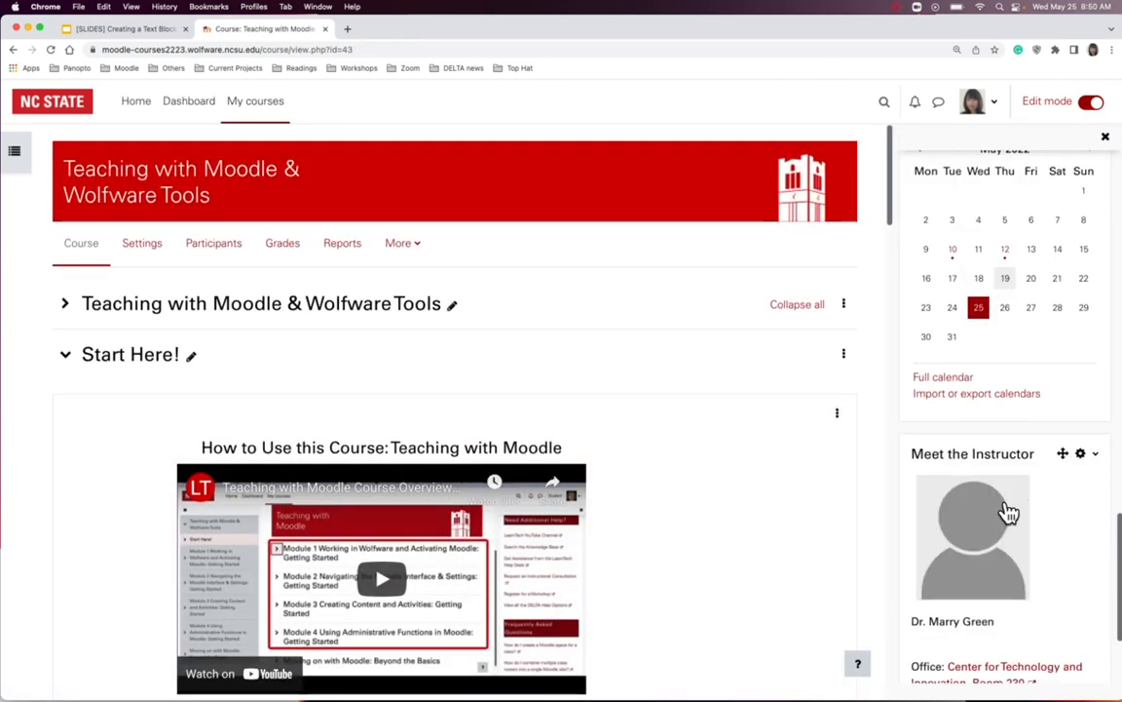
pyautogui.scroll(-3)
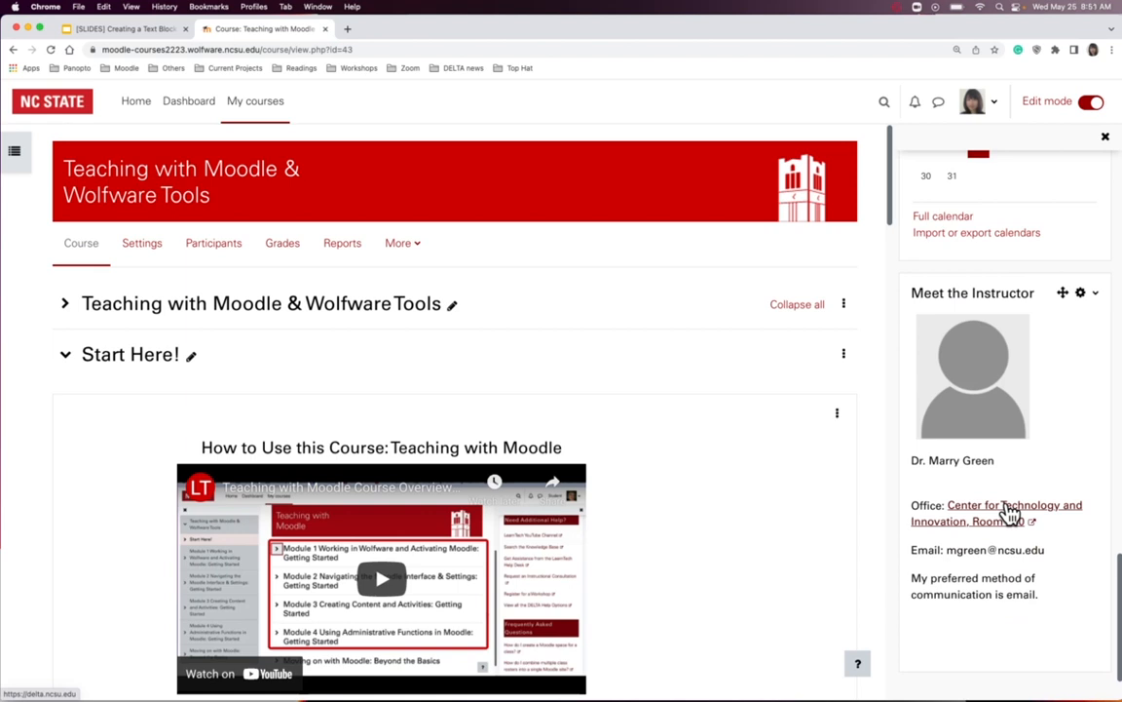
pyautogui.click(117, 29)
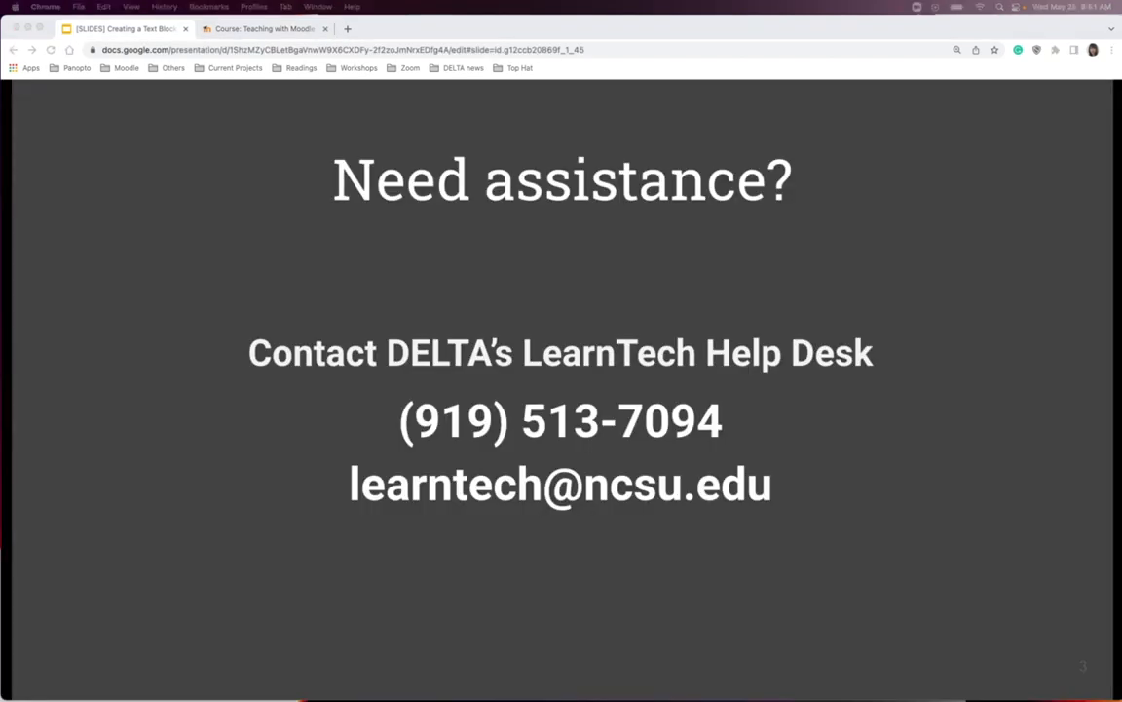